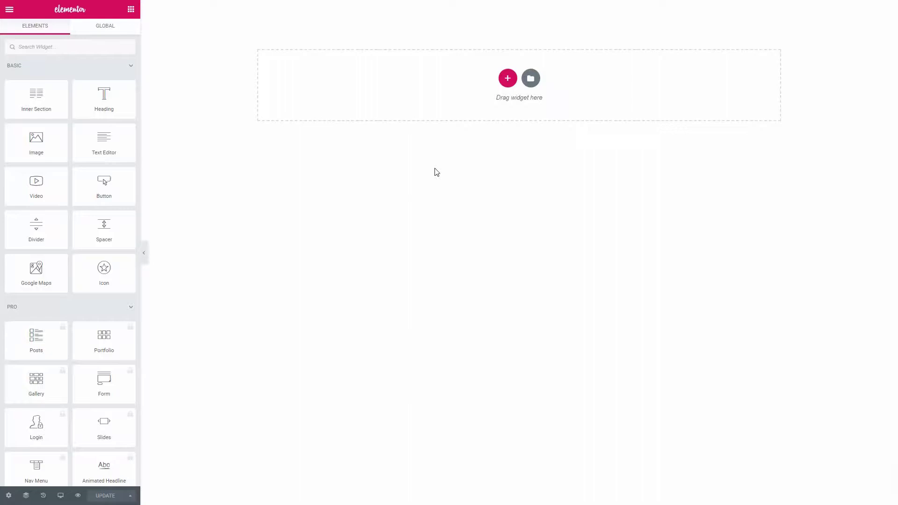
- Search the widget panel for 'scroll' to find the Scroll Navigation widget
{"action": "left_click", "coordinate": [507, 78]}
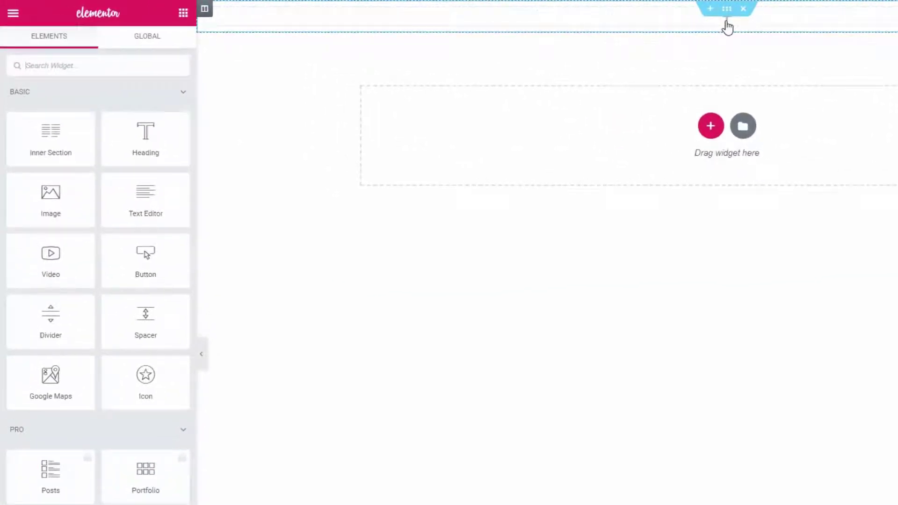
{"action": "type", "text": "scroll"}
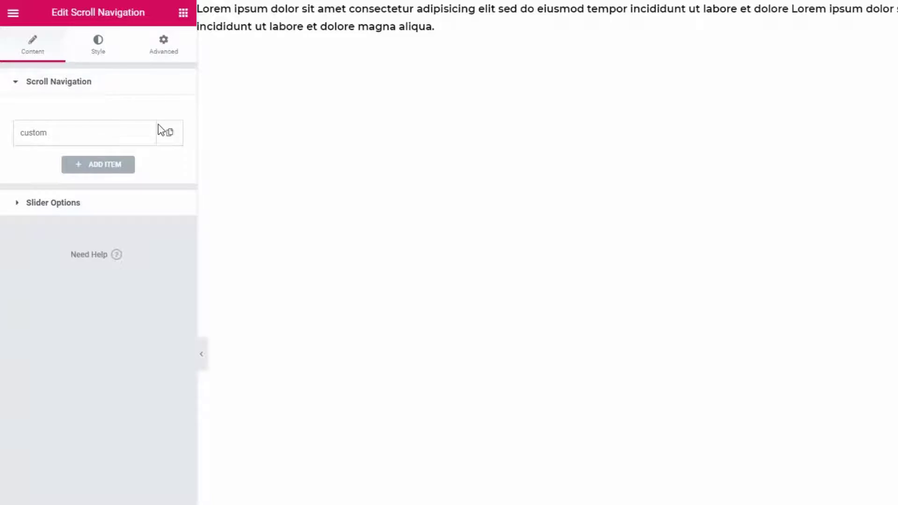
- Set the first and fourth slides' Content Source to Elementor Template, choosing the first slide's template
{"action": "left_click", "coordinate": [84, 133]}
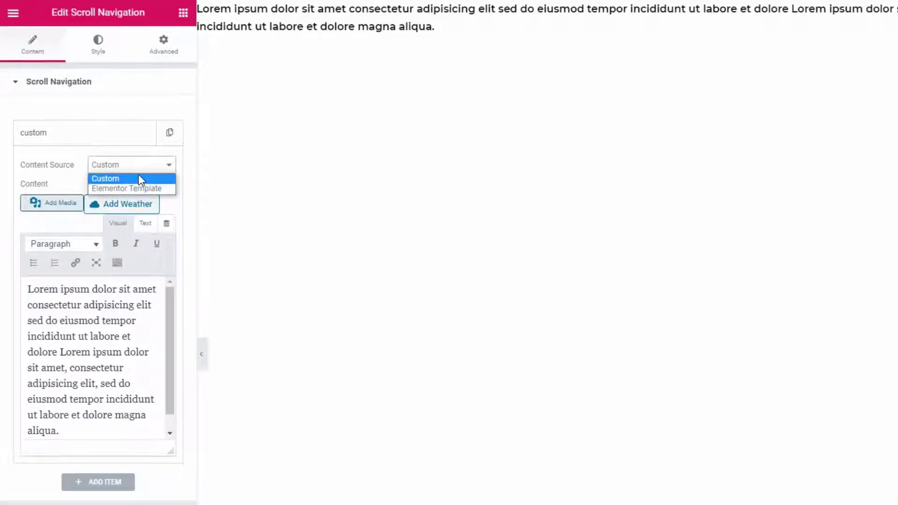
{"action": "mouse_move", "coordinate": [127, 189]}
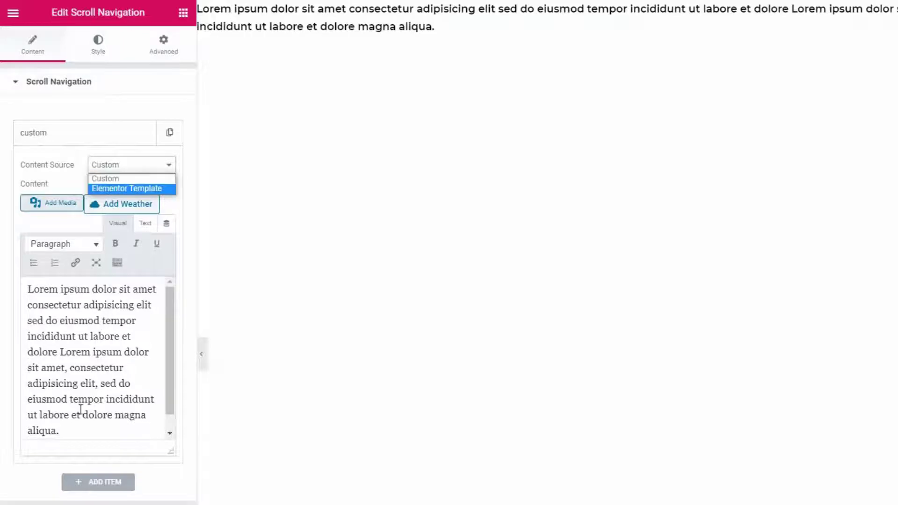
{"action": "left_click", "coordinate": [131, 189]}
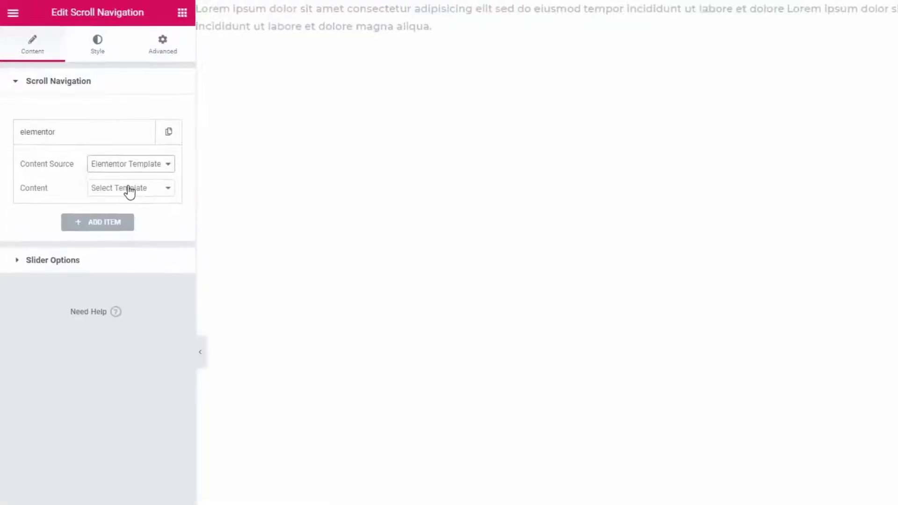
{"action": "left_click", "coordinate": [130, 188]}
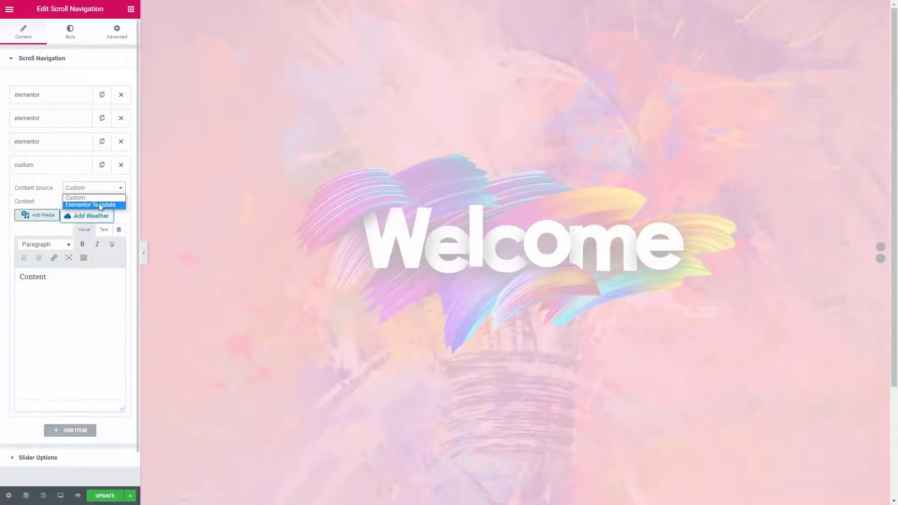
{"action": "left_click", "coordinate": [90, 204]}
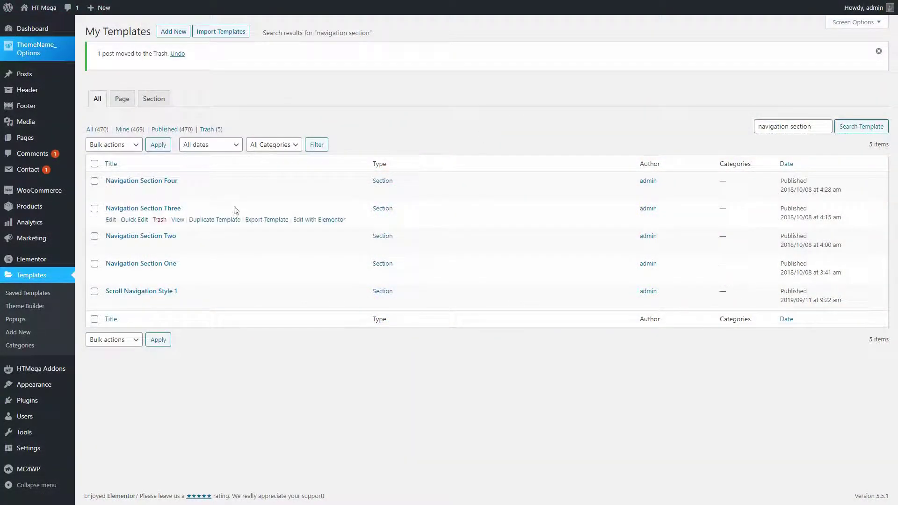
{"action": "mouse_move", "coordinate": [197, 260]}
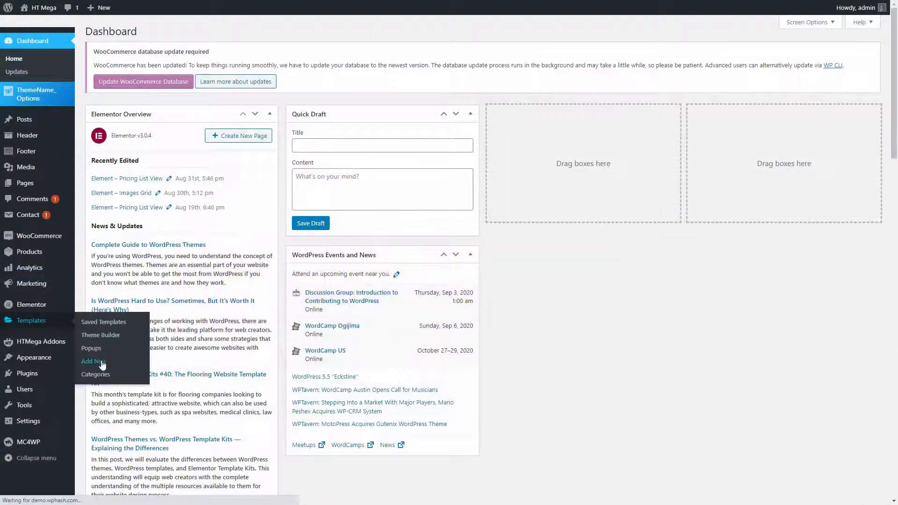
- Create the Navigation Section Demo template with a classic bg-image section background
{"action": "left_click", "coordinate": [93, 361]}
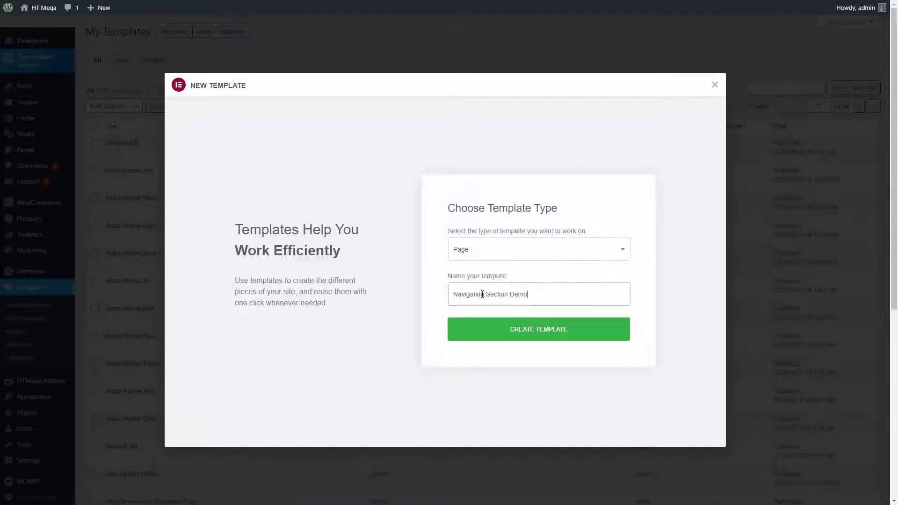
{"action": "left_click", "coordinate": [538, 329]}
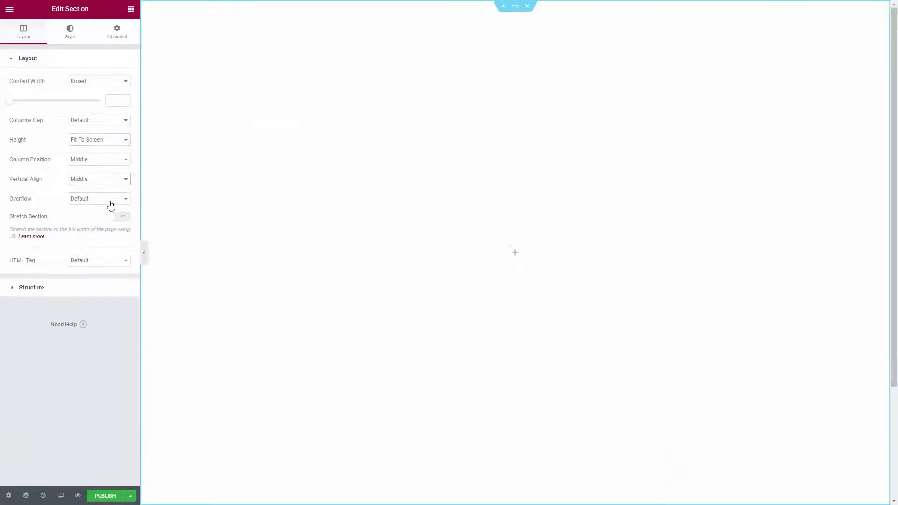
{"action": "left_click", "coordinate": [70, 32]}
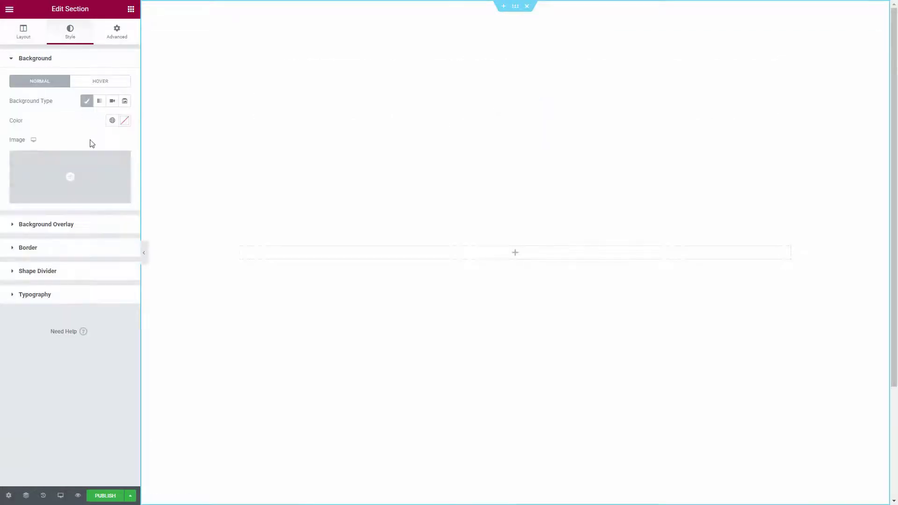
{"action": "left_click", "coordinate": [70, 176]}
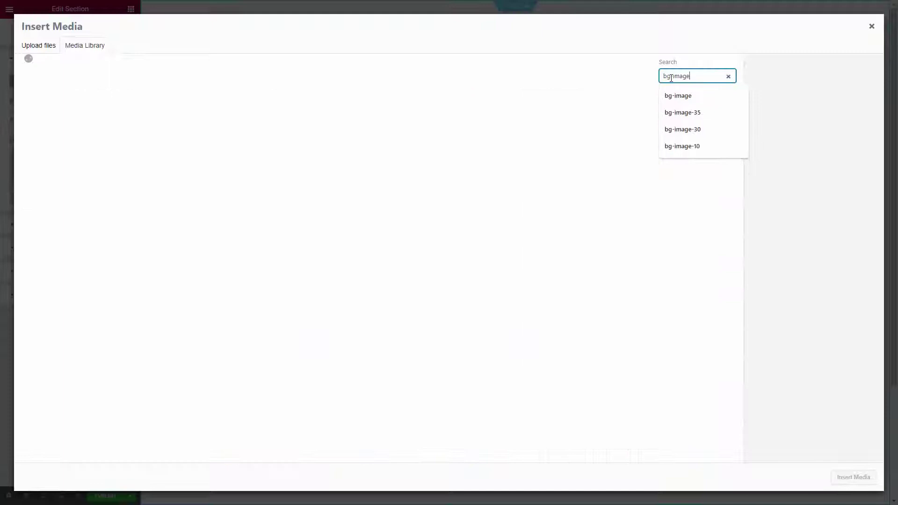
{"action": "left_click", "coordinate": [677, 96]}
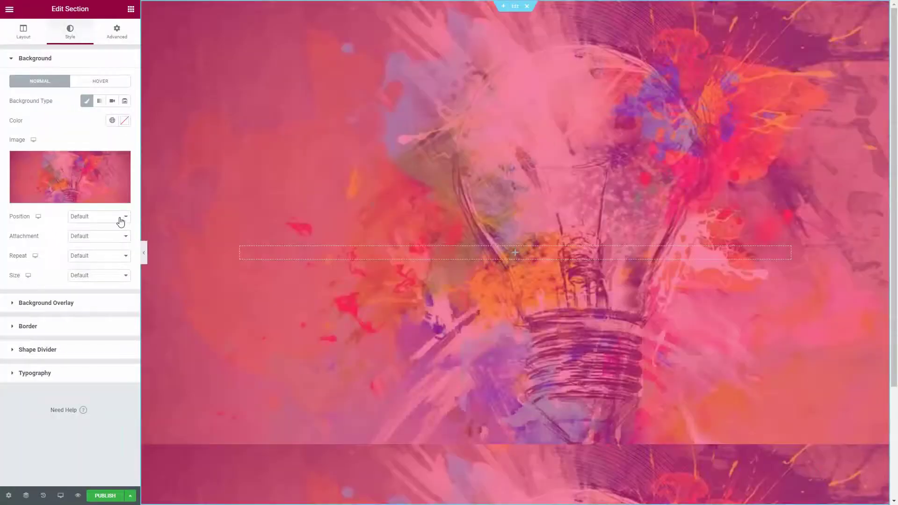
{"action": "left_click", "coordinate": [98, 276]}
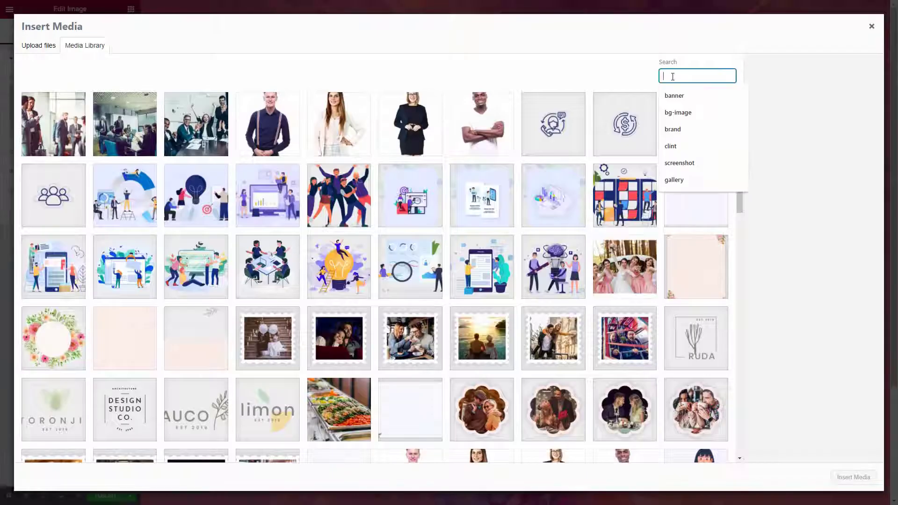
{"action": "type", "text": "text-1"}
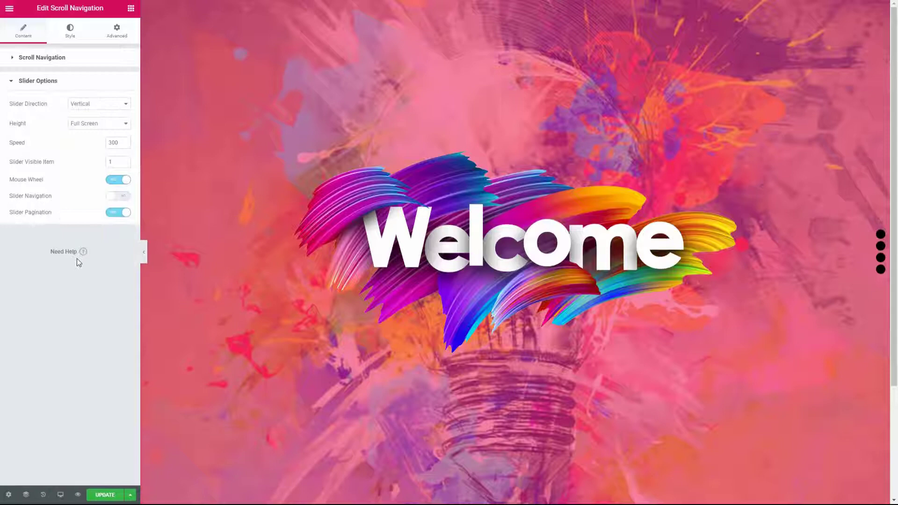
- Try a custom slider height, then set slider Height back to Full Screen
{"action": "left_click", "coordinate": [99, 103]}
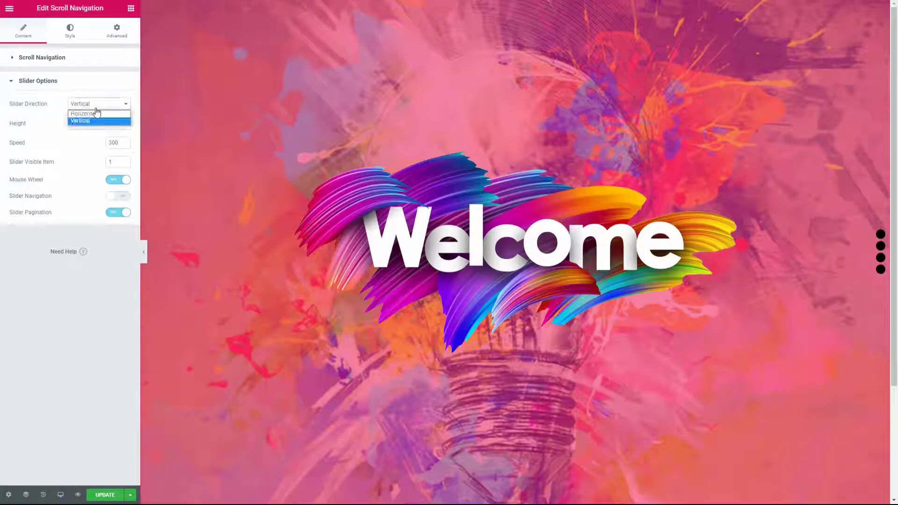
{"action": "mouse_move", "coordinate": [98, 114]}
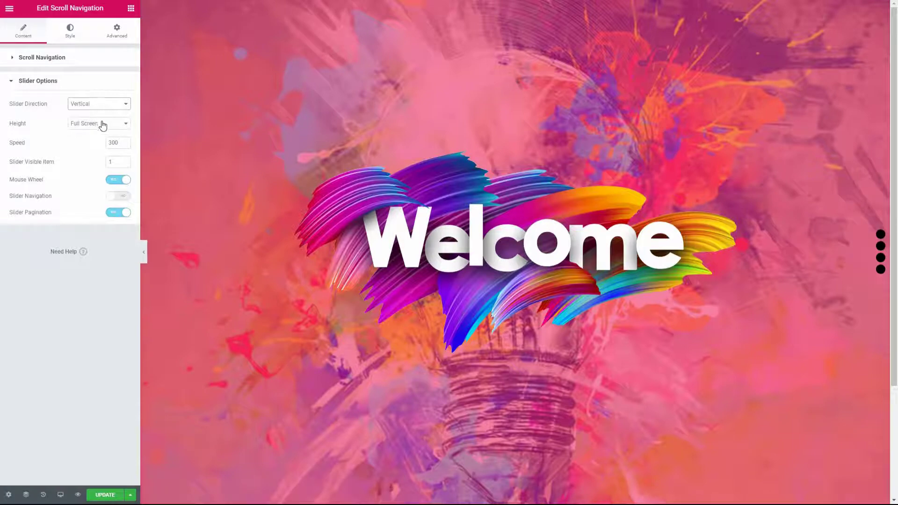
{"action": "left_click", "coordinate": [99, 123]}
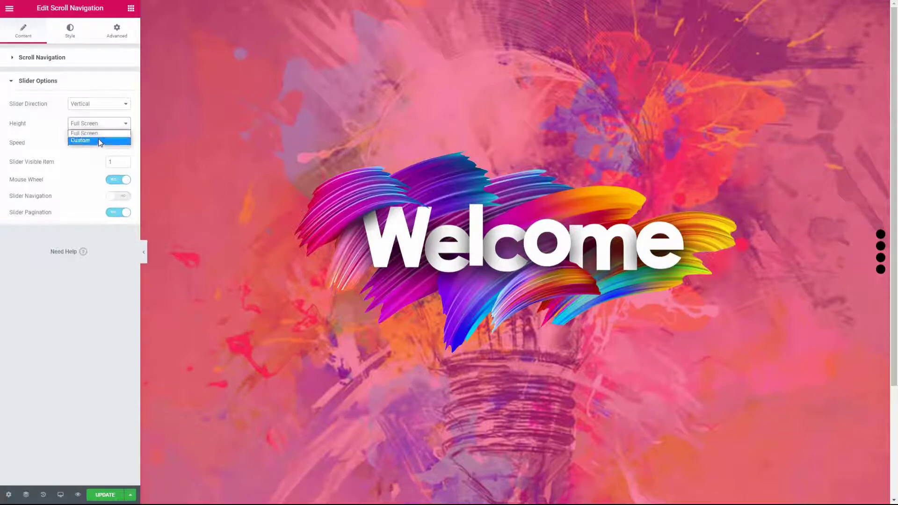
{"action": "left_click", "coordinate": [81, 141]}
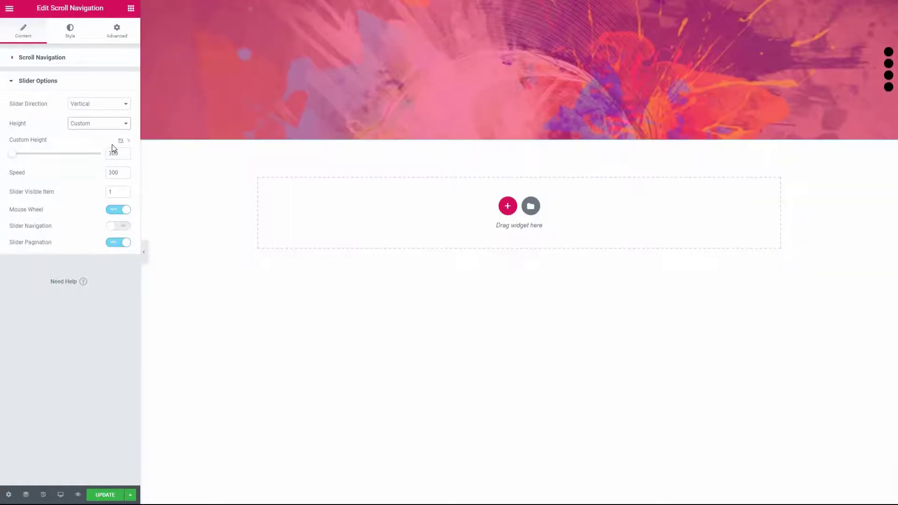
{"action": "left_click", "coordinate": [99, 123]}
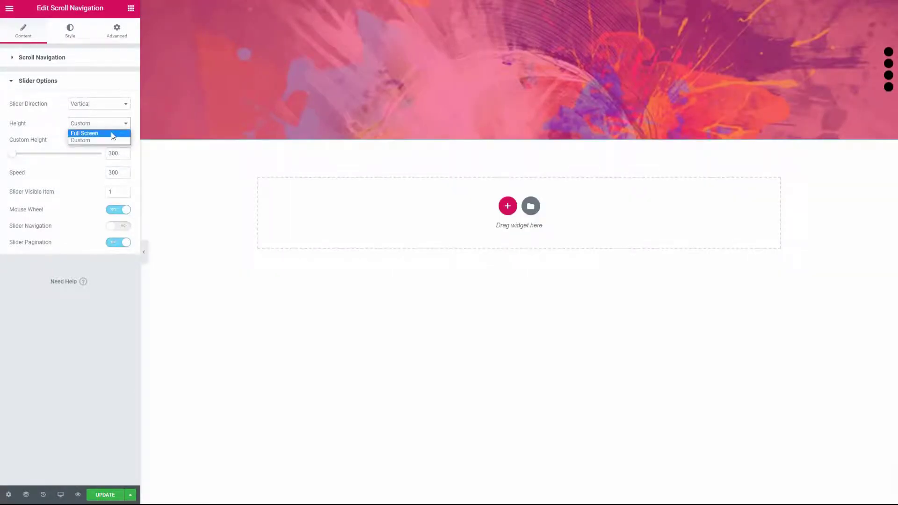
{"action": "left_click", "coordinate": [85, 133]}
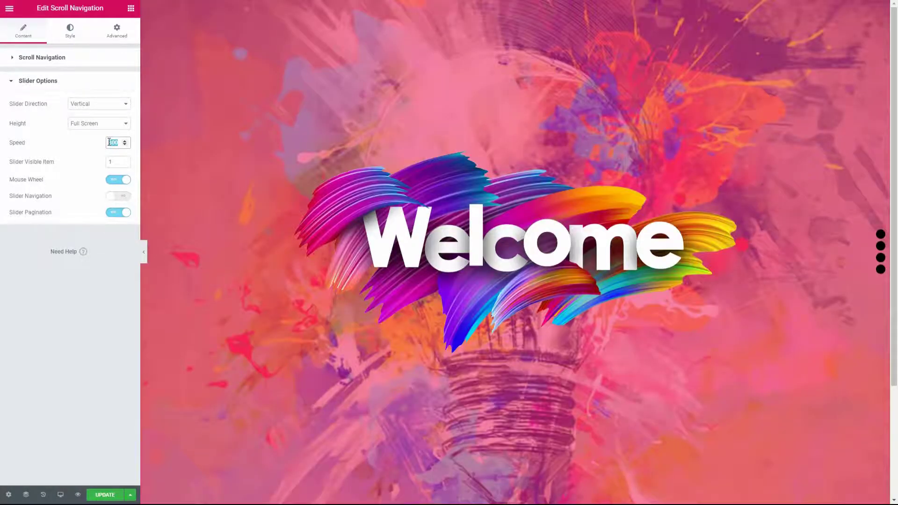
- Set slider Speed to 500 and Visible Items to 1 after testing 2 and 3
{"action": "type", "text": "500"}
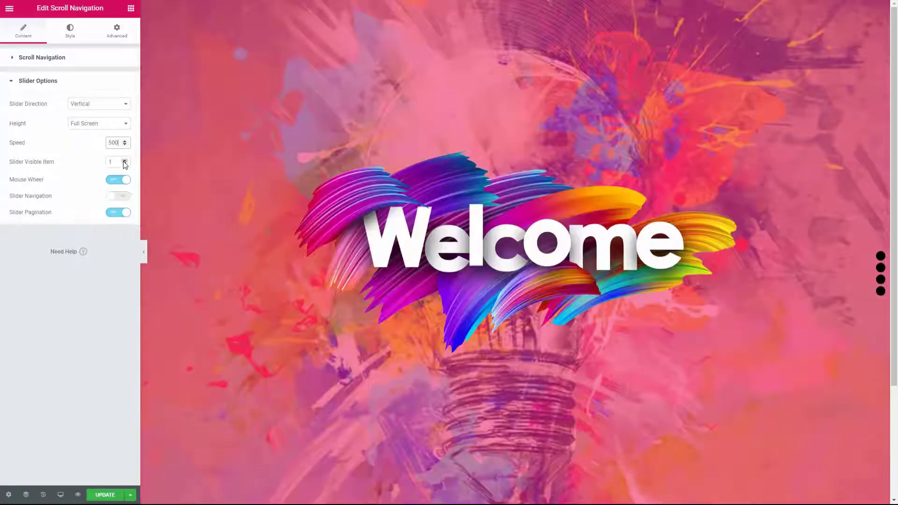
{"action": "left_click", "coordinate": [125, 159]}
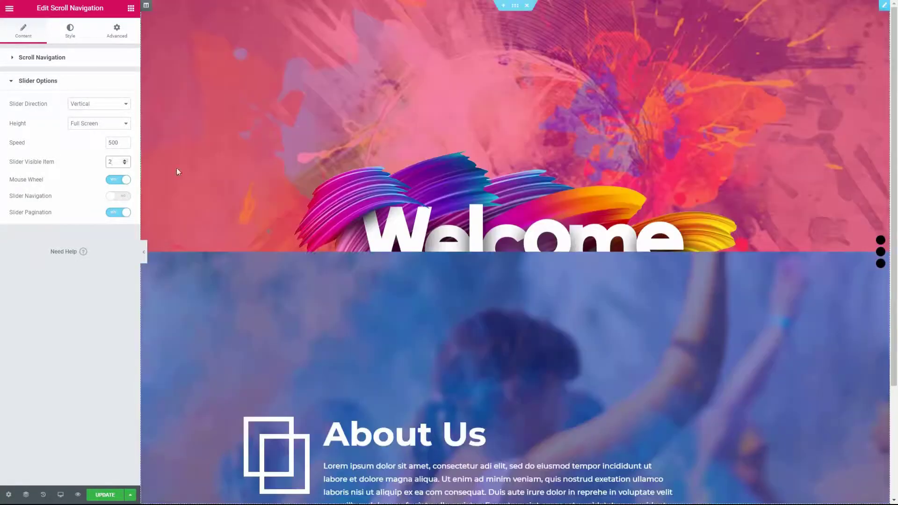
{"action": "scroll", "scroll_direction": "down", "scroll_amount": 3}
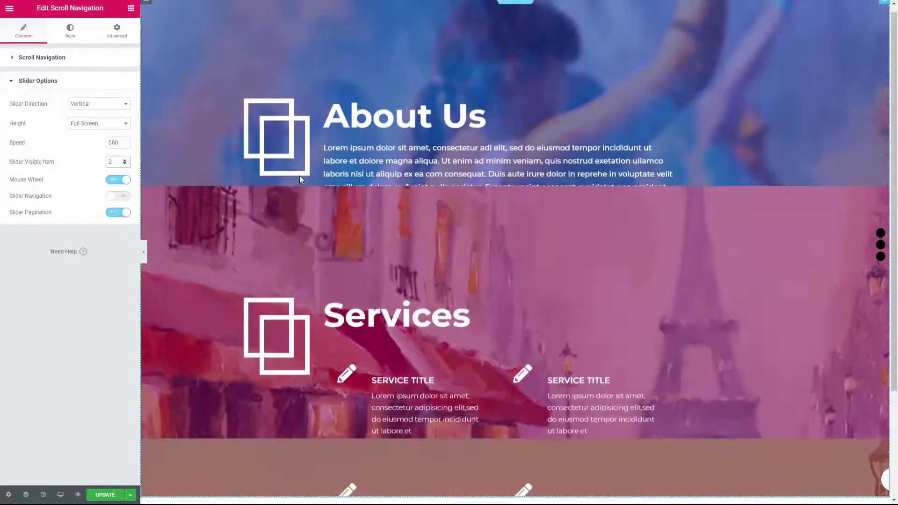
{"action": "left_click", "coordinate": [125, 159]}
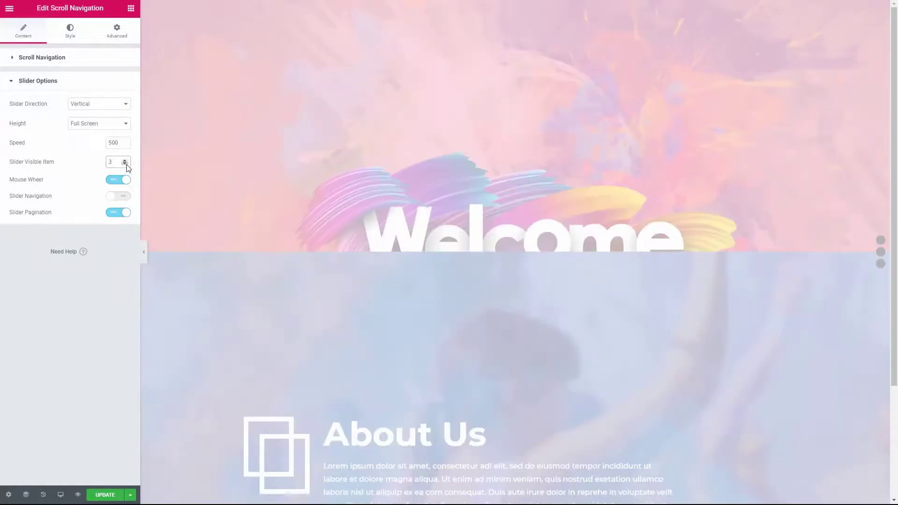
{"action": "left_click", "coordinate": [126, 164]}
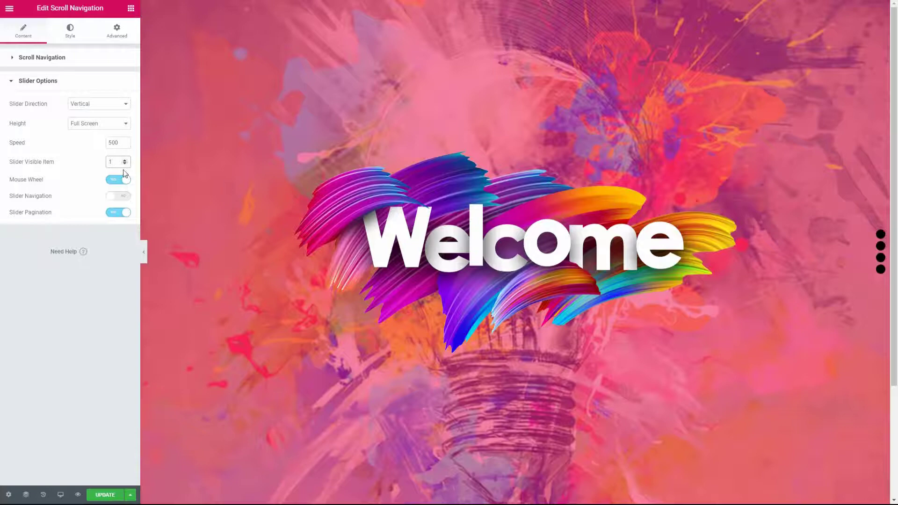
- Keep mouse wheel scrolling on and enable slider navigation
{"action": "left_click", "coordinate": [118, 180]}
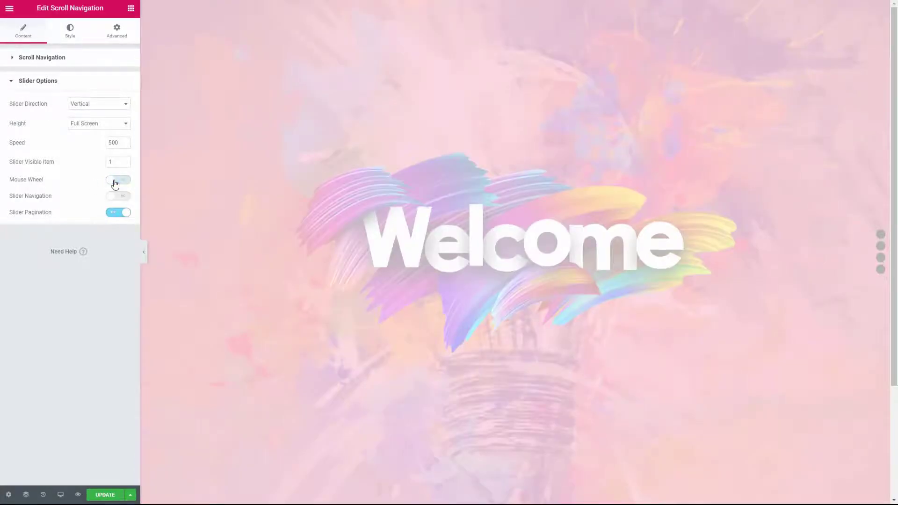
{"action": "left_click", "coordinate": [118, 179]}
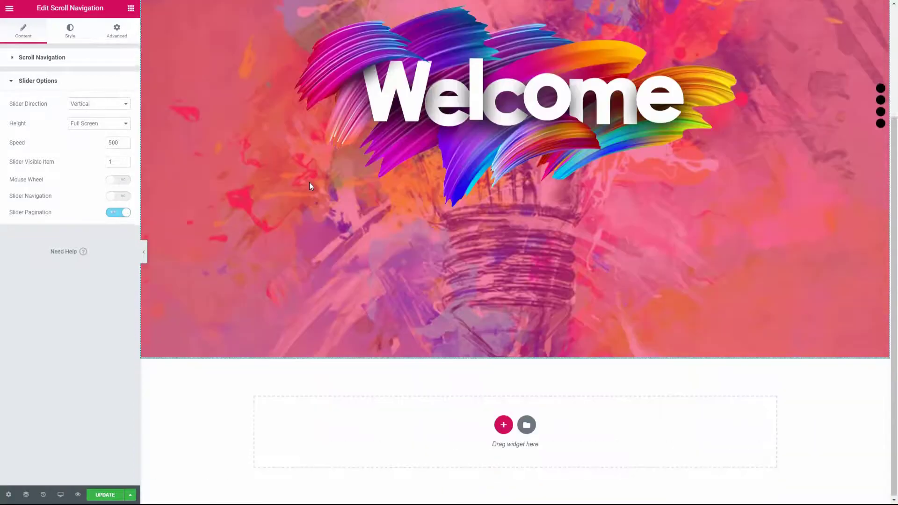
{"action": "left_click", "coordinate": [118, 179]}
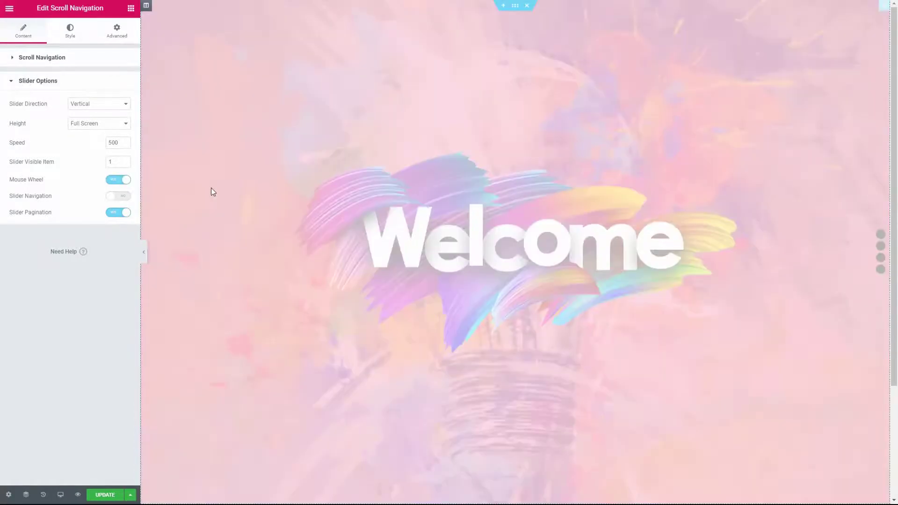
{"action": "scroll", "scroll_direction": "down", "scroll_amount": 3}
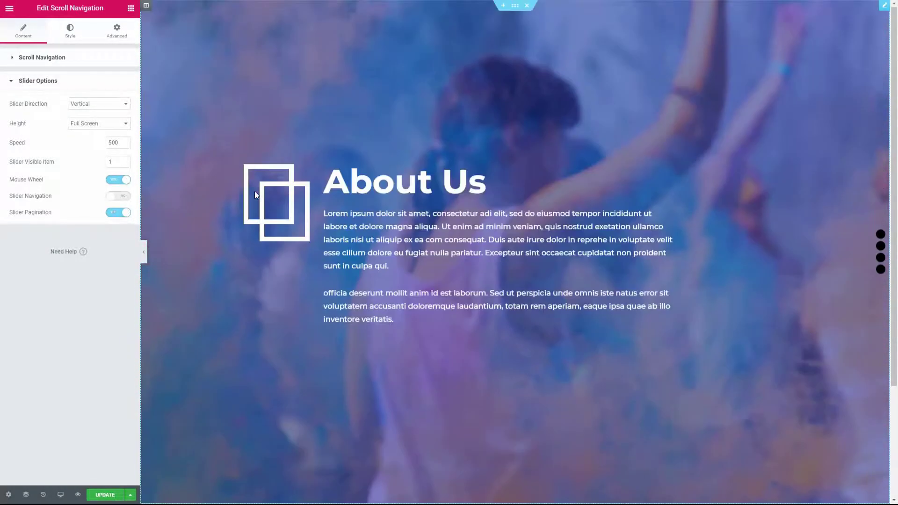
{"action": "left_click", "coordinate": [118, 196]}
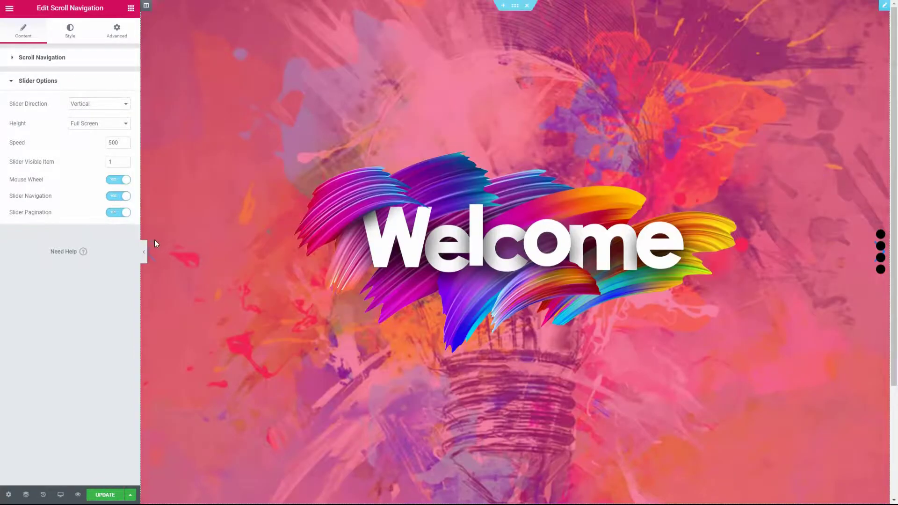
{"action": "left_click", "coordinate": [70, 30]}
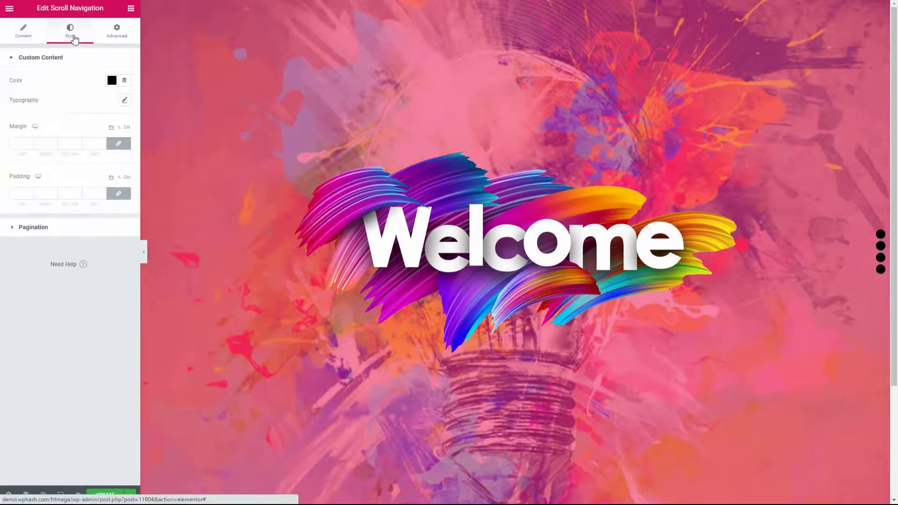
- Make the pagination dots blue at 15 px, with the active dot black
{"action": "left_click", "coordinate": [112, 144]}
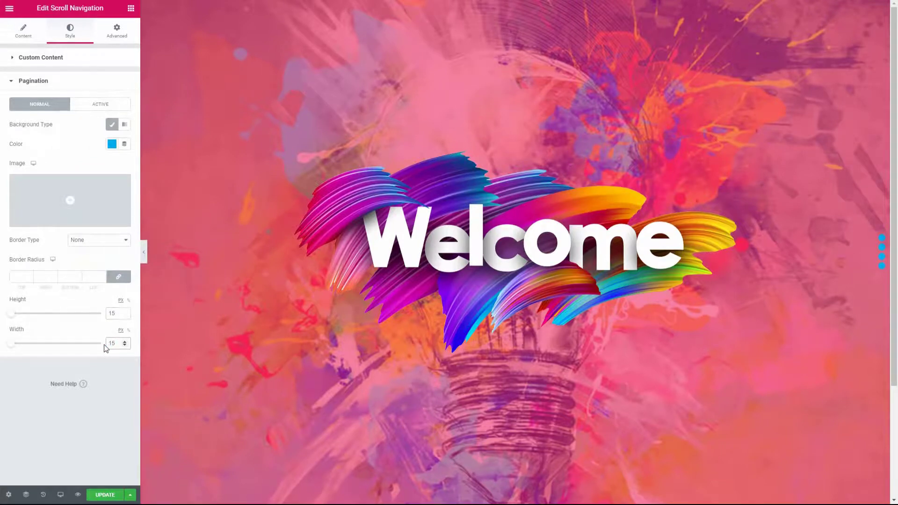
{"action": "left_click", "coordinate": [100, 103]}
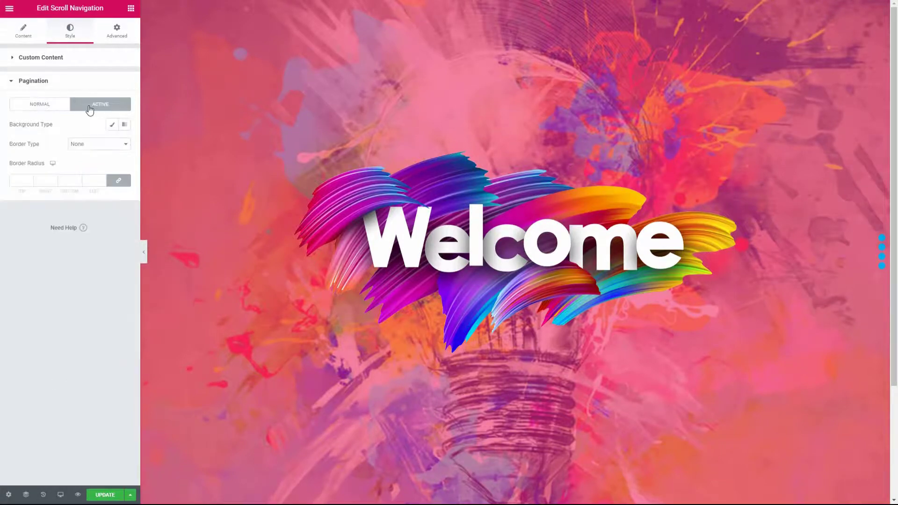
{"action": "left_click", "coordinate": [112, 125]}
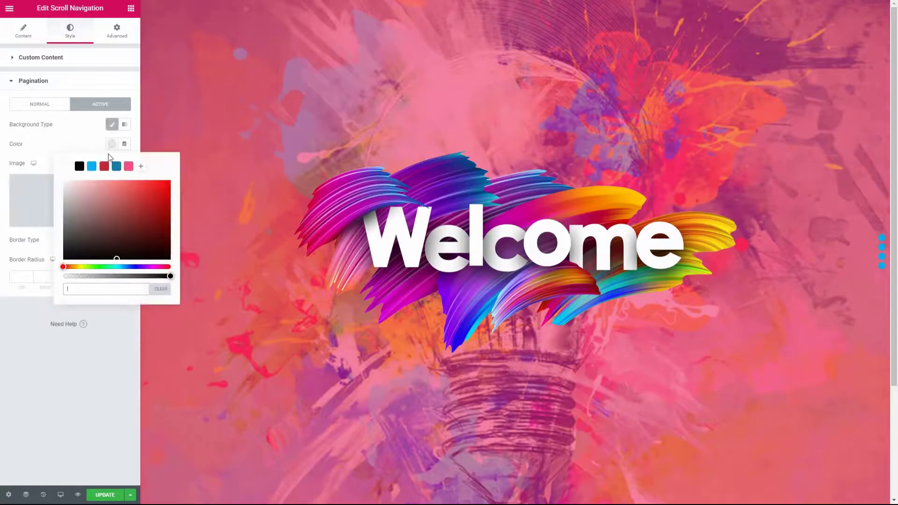
{"action": "left_click", "coordinate": [111, 143]}
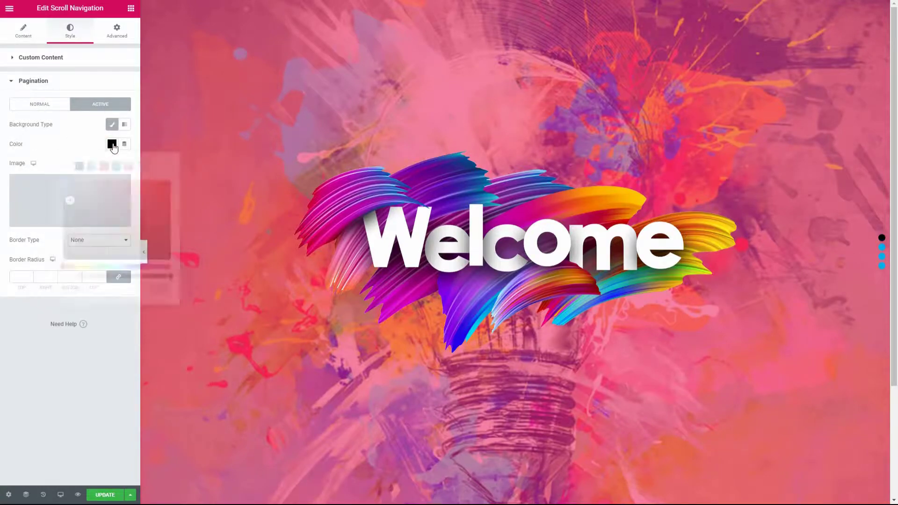